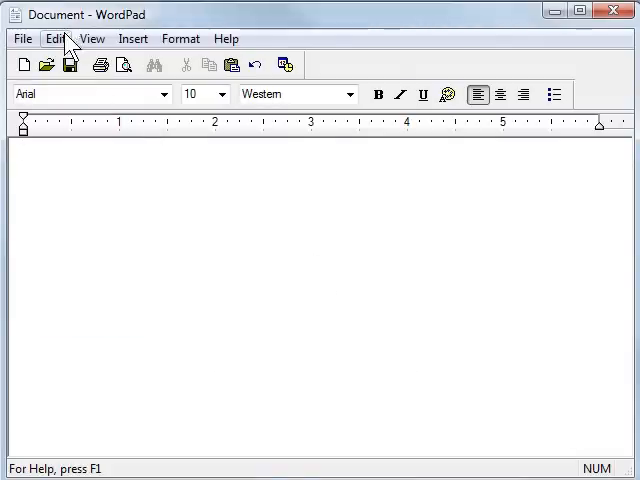
Open File > Save As for the blank WordPad document
{"action": "left_click", "coordinate": [55, 38]}
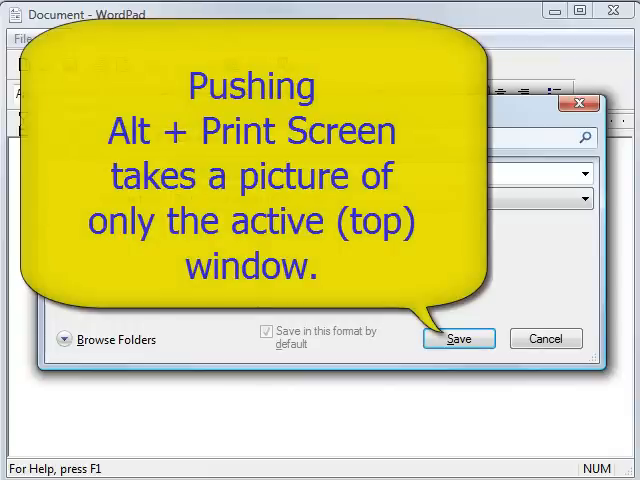
{"action": "left_click", "coordinate": [458, 338]}
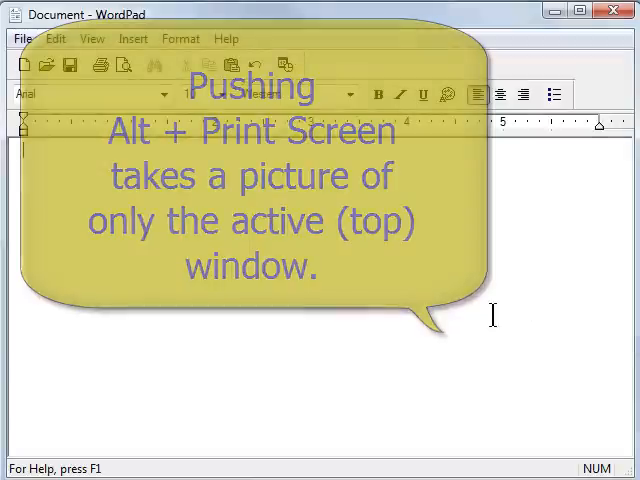
{"action": "left_click", "coordinate": [55, 38]}
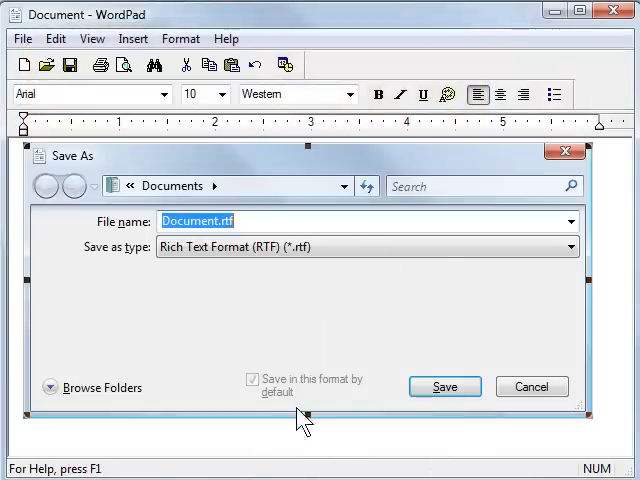
{"action": "mouse_move", "coordinate": [283, 323]}
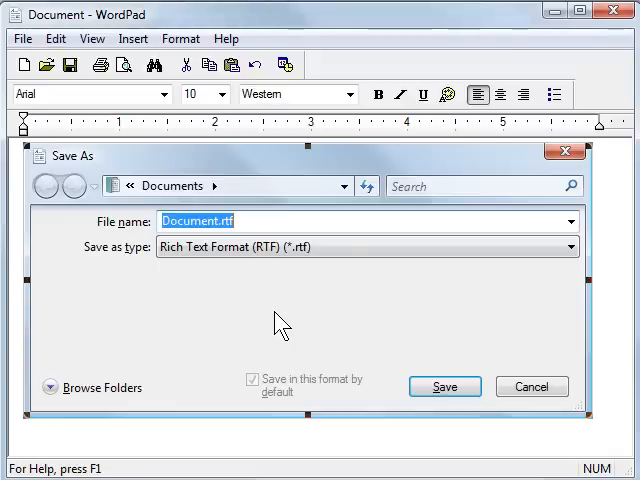
{"action": "mouse_move", "coordinate": [550, 400]}
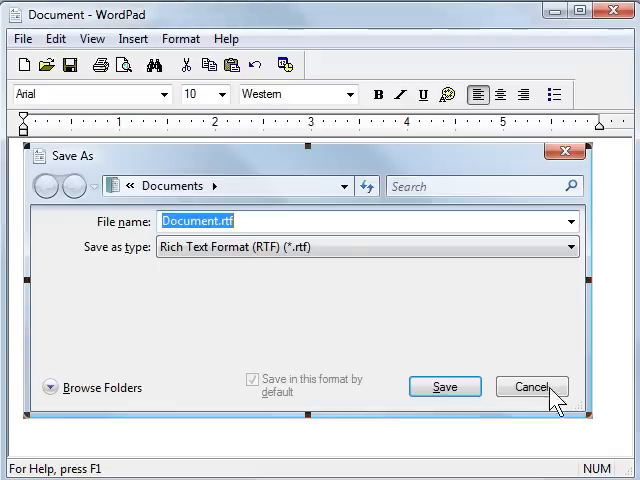
{"action": "mouse_move", "coordinate": [448, 111]}
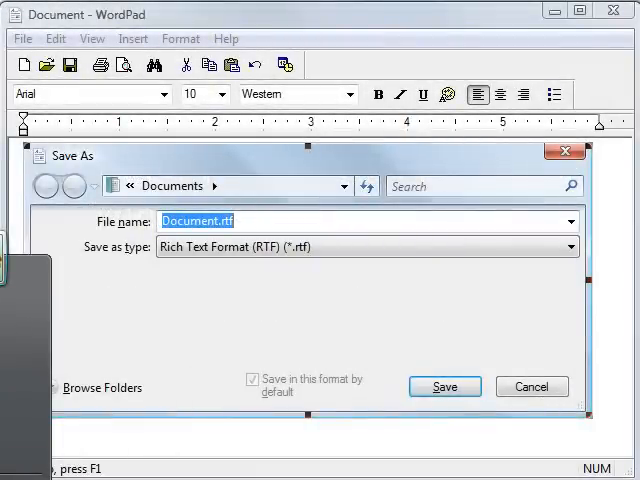
Launch Snipping Tool from the Start menu over the open Save As dialog
{"action": "left_click", "coordinate": [265, 18]}
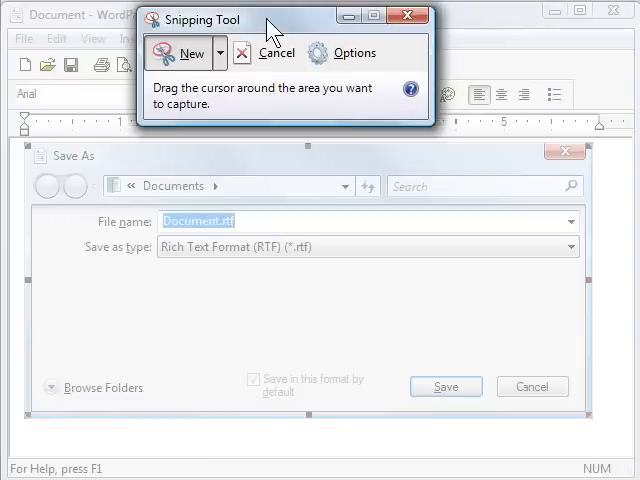
Move the Snipping Tool window lower and pick Rectangular Snip from the New dropdown
{"action": "left_click_drag", "start_coordinate": [290, 19], "coordinate": [290, 83]}
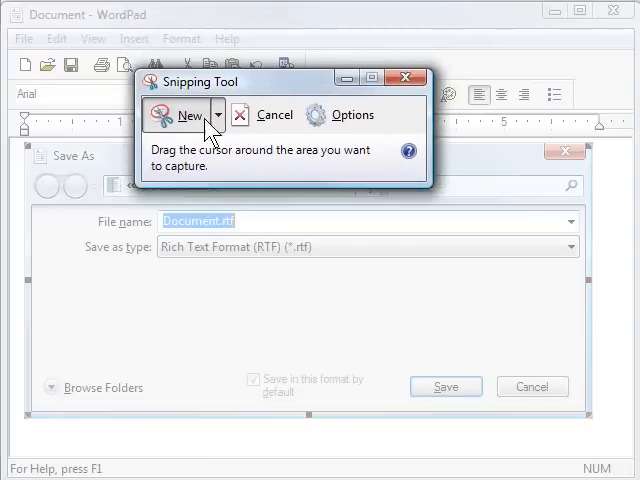
{"action": "left_click", "coordinate": [217, 114]}
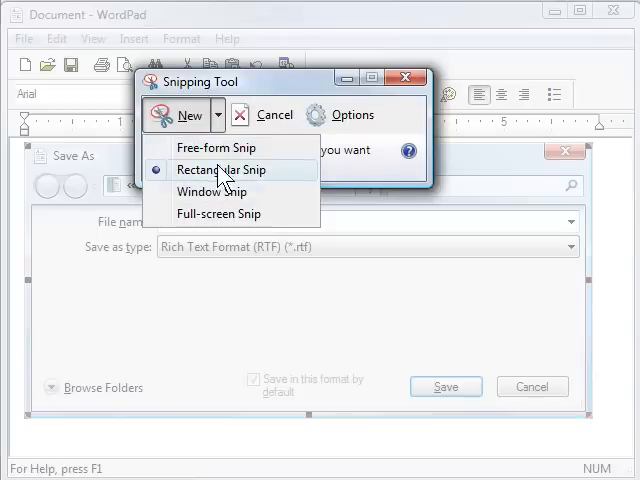
{"action": "mouse_move", "coordinate": [348, 147]}
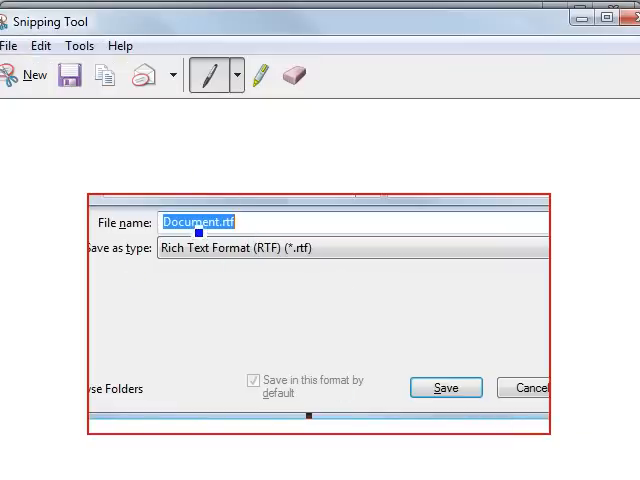
{"action": "mouse_move", "coordinate": [200, 221]}
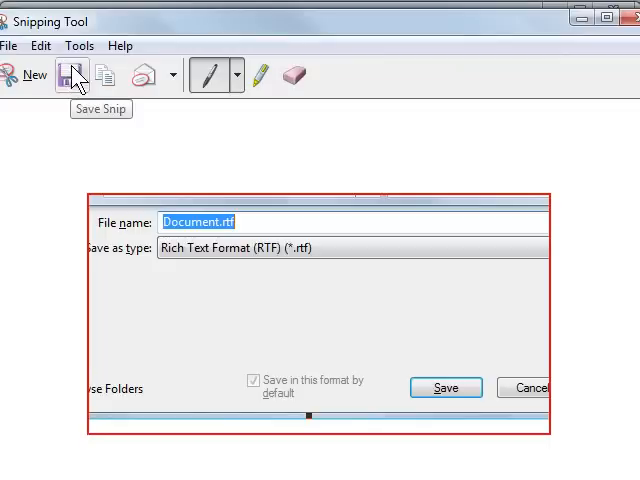
Capture a rectangular snip of the Save As dialog's file name and type area
{"action": "left_click", "coordinate": [41, 46]}
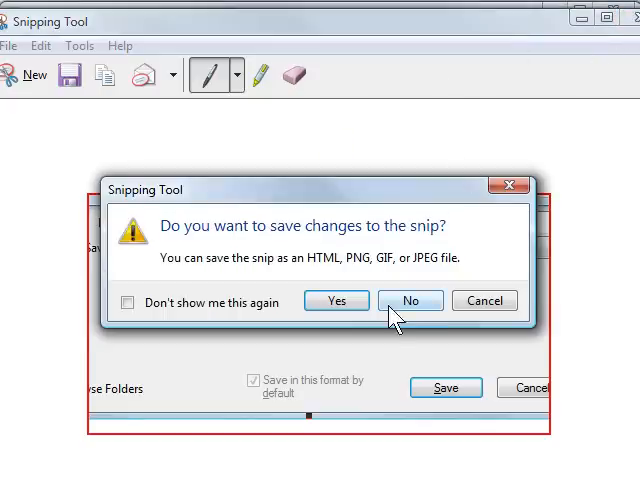
Discard the snip without saving, returning to WordPad's Save As dialog
{"action": "left_click", "coordinate": [409, 300]}
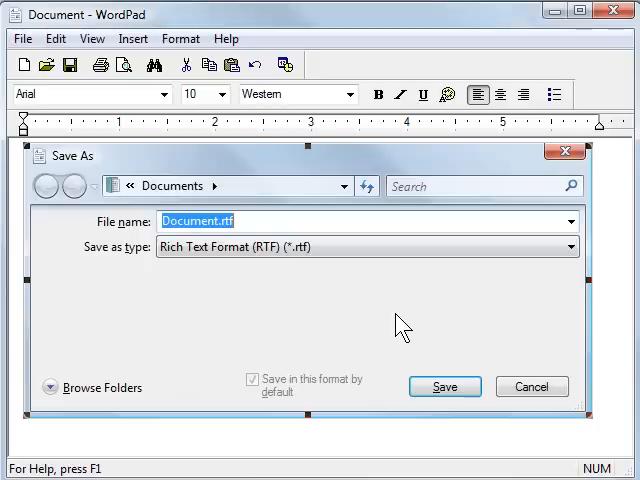